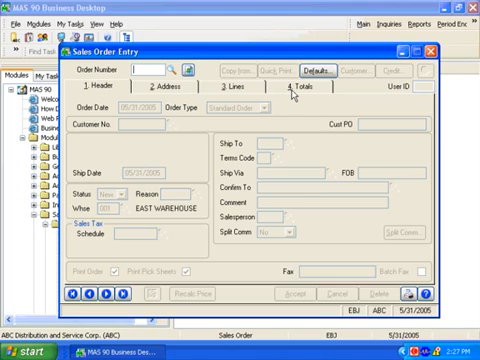
{"action": "mouse_move", "coordinate": [292, 96]}
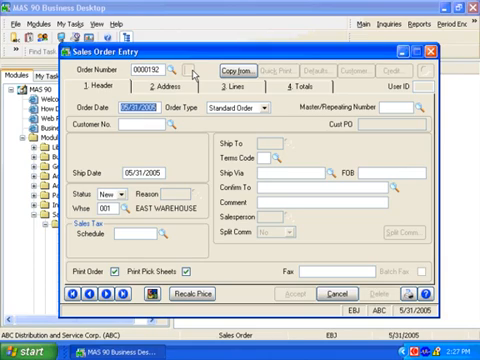
{"action": "mouse_move", "coordinate": [200, 78]}
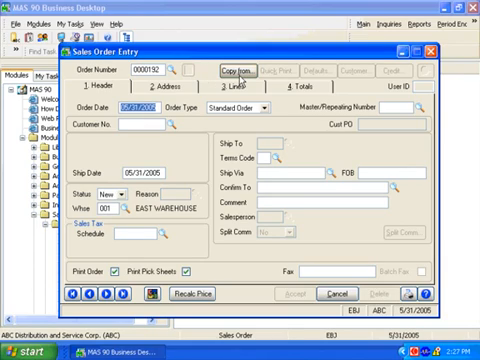
Keep the order type as Standard Order and bring up the customer lookup
{"action": "left_click", "coordinate": [268, 104]}
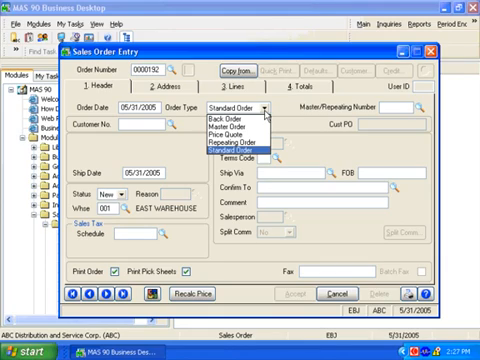
{"action": "mouse_move", "coordinate": [322, 112]}
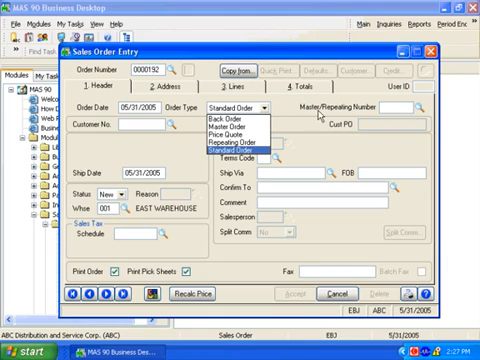
{"action": "mouse_move", "coordinate": [320, 116]}
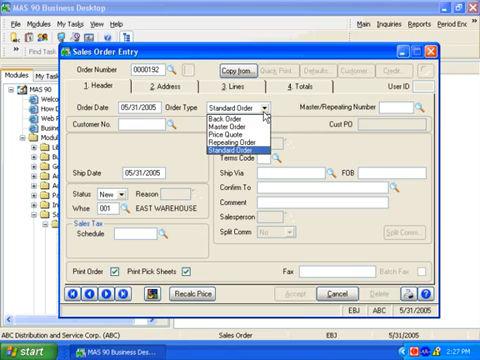
{"action": "left_click", "coordinate": [230, 138]}
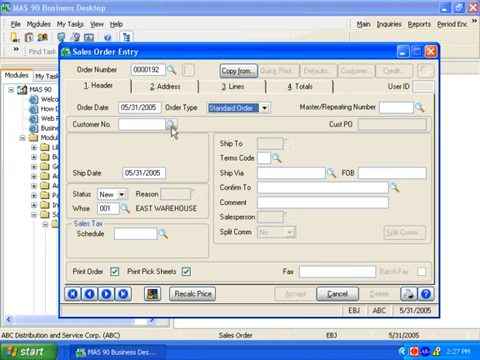
{"action": "left_click", "coordinate": [168, 124]}
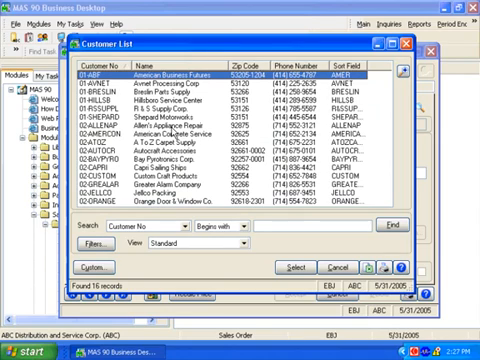
{"action": "mouse_move", "coordinate": [246, 246]}
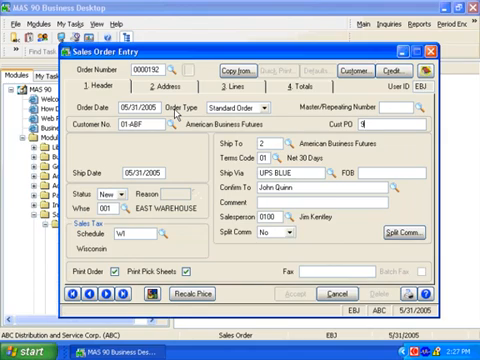
Enter 956 in the order header for customer American Business Futures
{"action": "type", "text": "956"}
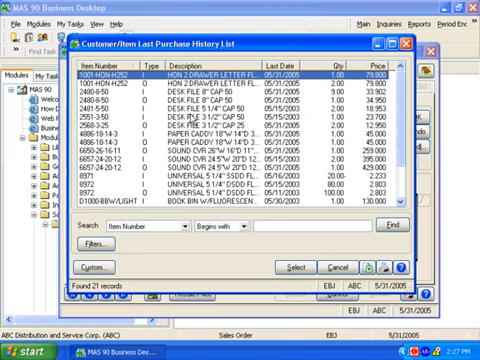
{"action": "mouse_move", "coordinate": [188, 112]}
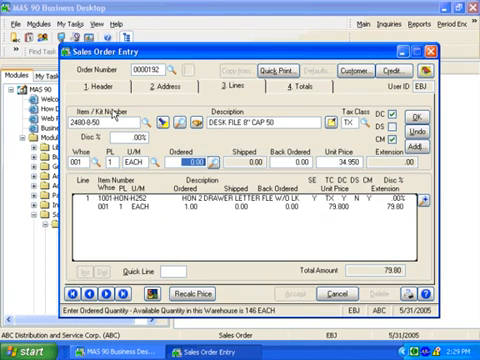
Add the desk file item 2480-8-50 with ordered quantity 1.00
{"action": "type", "text": "1.00"}
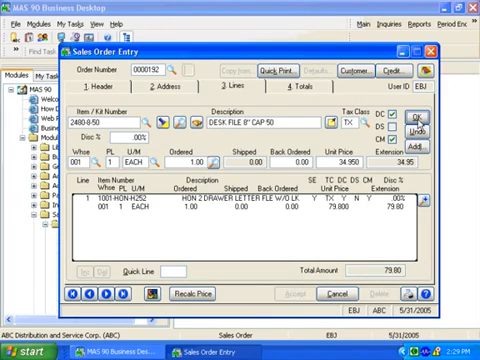
{"action": "left_click", "coordinate": [420, 114]}
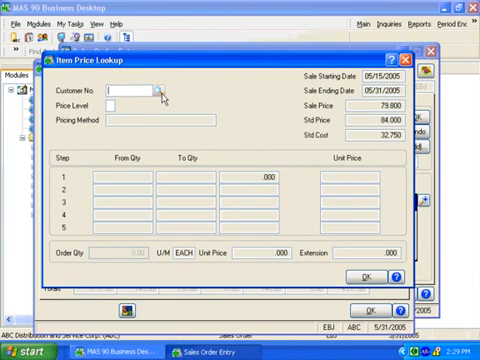
Price the item for customer 01-ABF American Business Futures in Item Price Lookup
{"action": "left_click", "coordinate": [160, 90]}
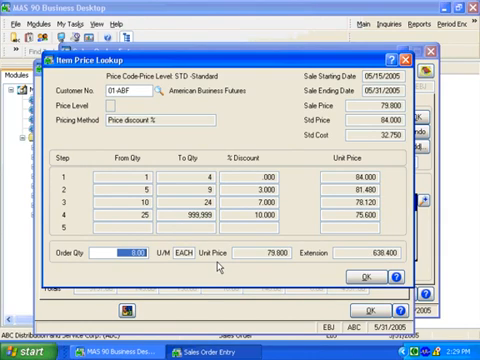
{"action": "mouse_move", "coordinate": [388, 264]}
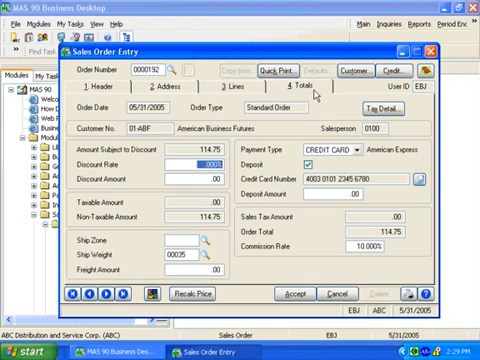
{"action": "mouse_move", "coordinate": [228, 162]}
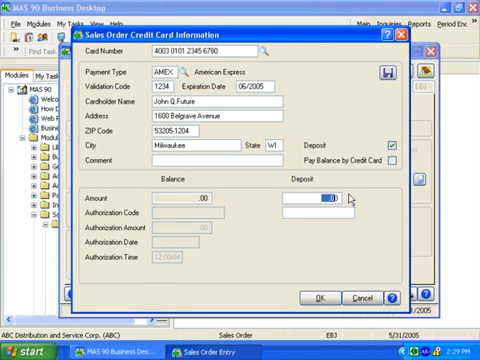
Record a 100.00 deposit on the American Express card with authorization code n2t
{"action": "type", "text": "100.00"}
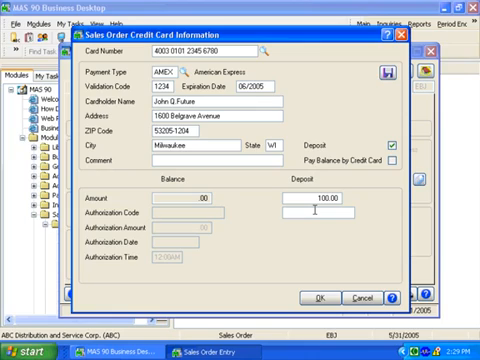
{"action": "type", "text": "n2t"}
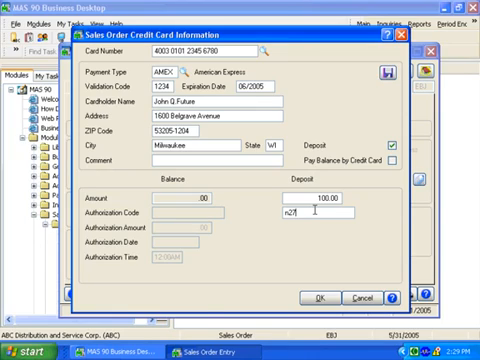